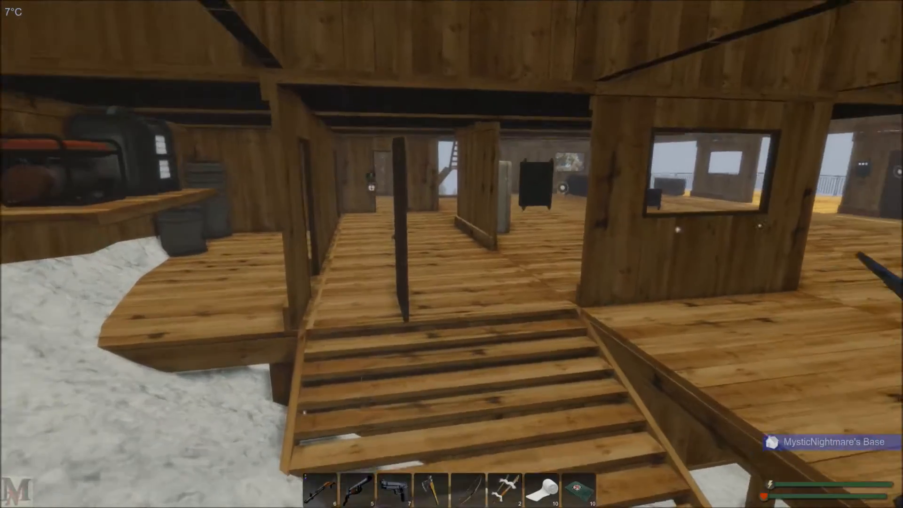
pyautogui.moveTo(452, 254)
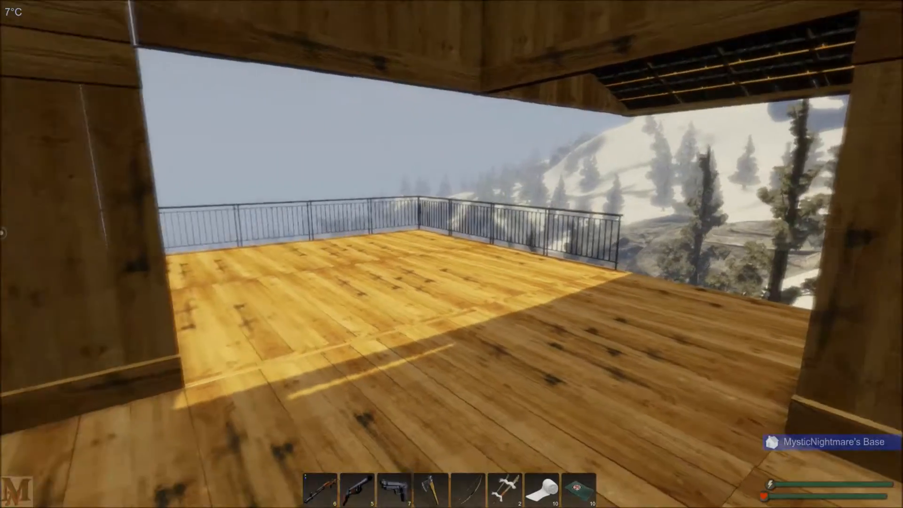
pyautogui.moveTo(451, 254)
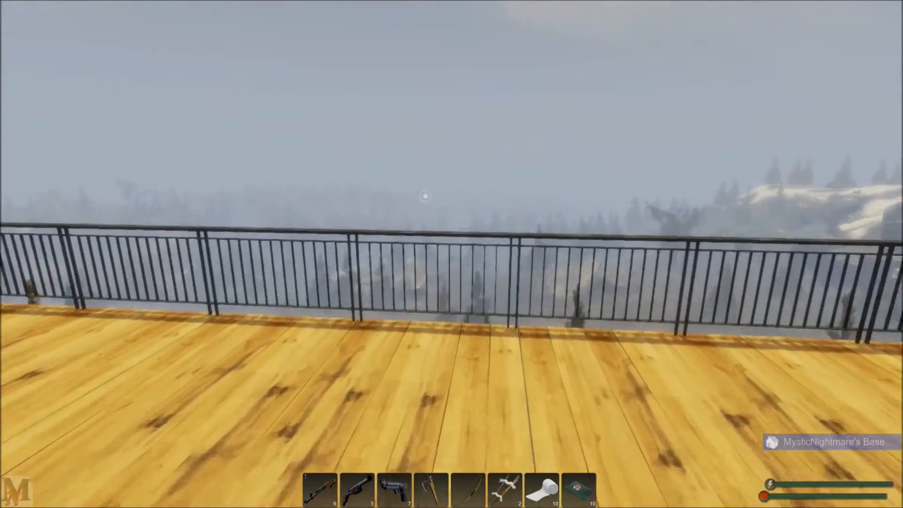
pyautogui.moveTo(451, 254)
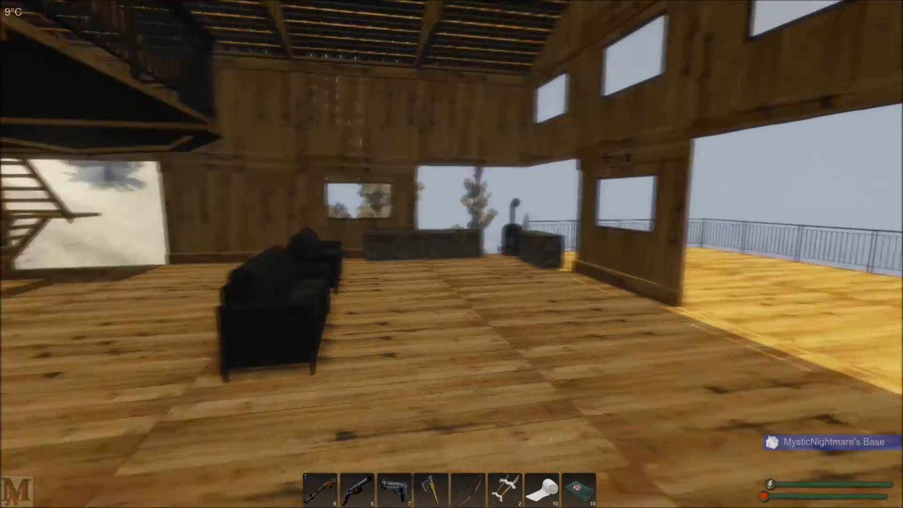
pyautogui.moveTo(452, 254)
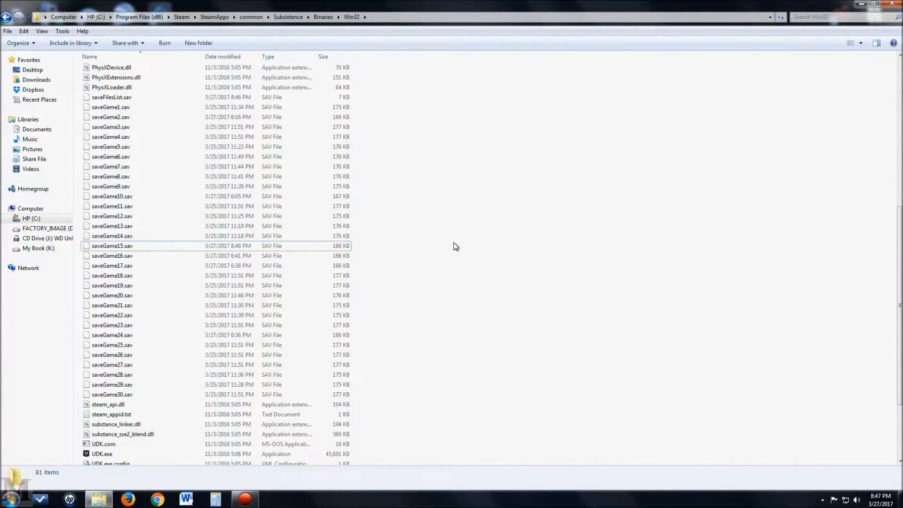
pyautogui.moveTo(440, 215)
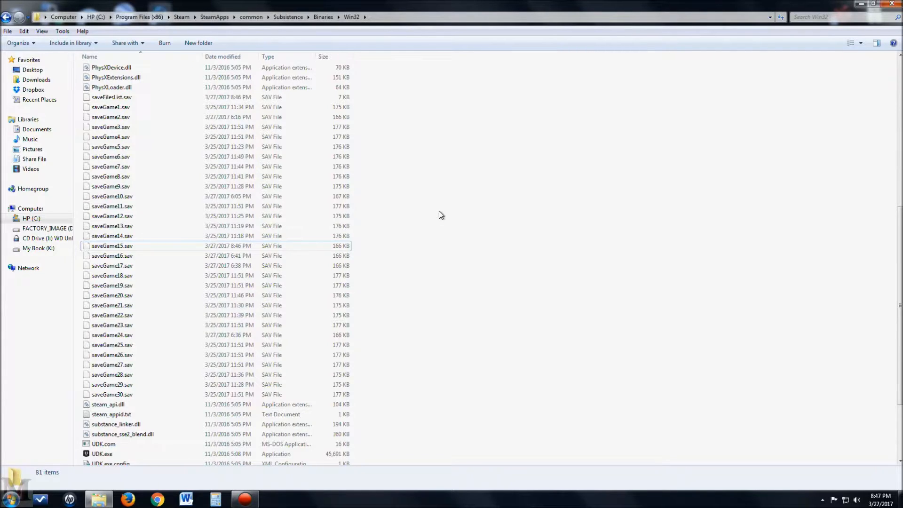
pyautogui.moveTo(477, 192)
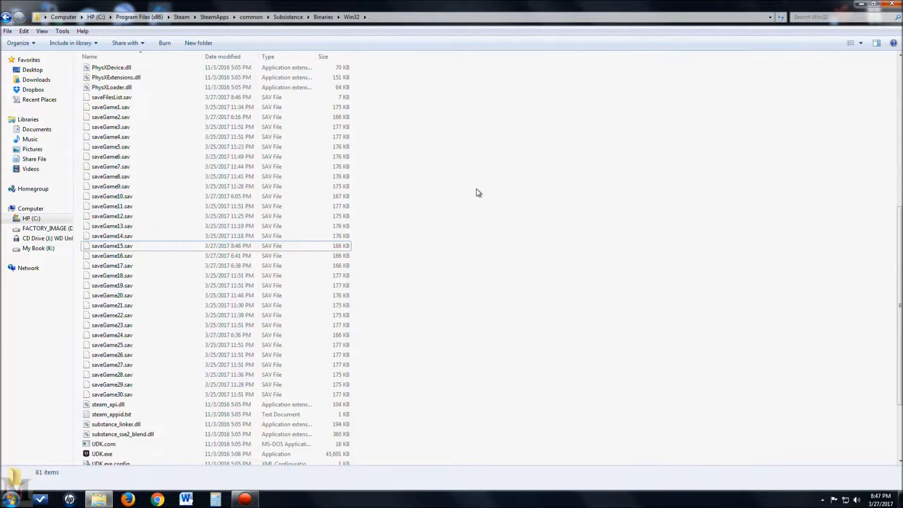
pyautogui.moveTo(408, 126)
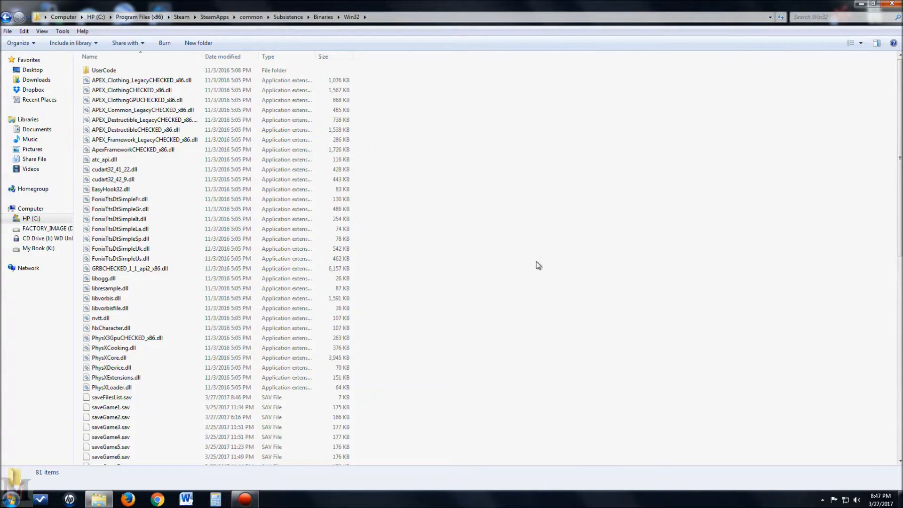
pyautogui.moveTo(346, 193)
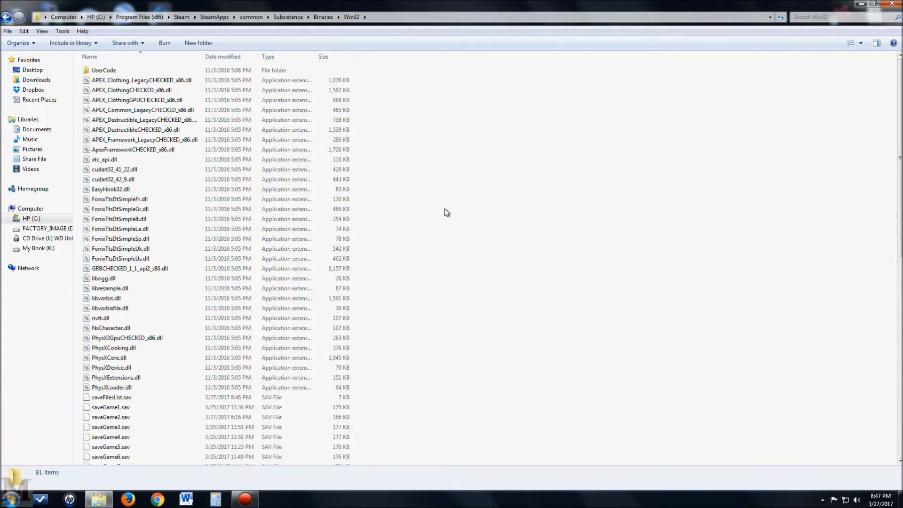
pyautogui.moveTo(458, 273)
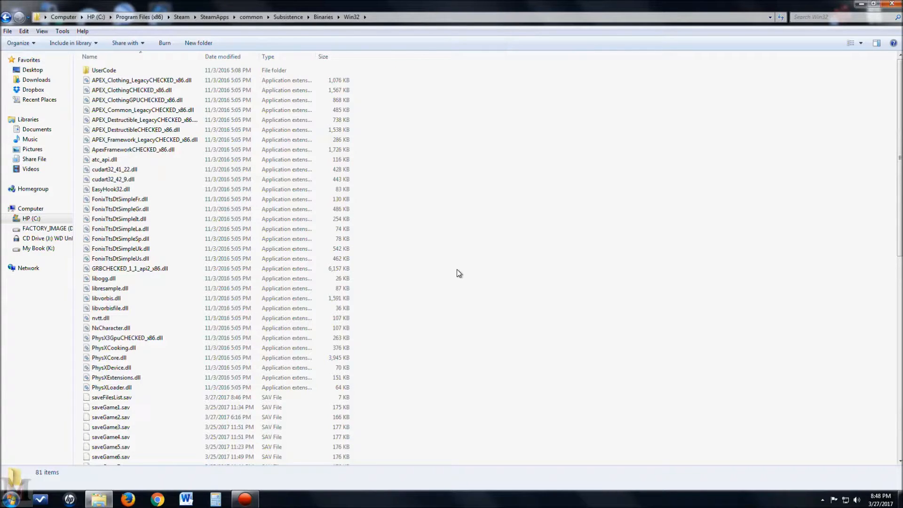
pyautogui.moveTo(484, 293)
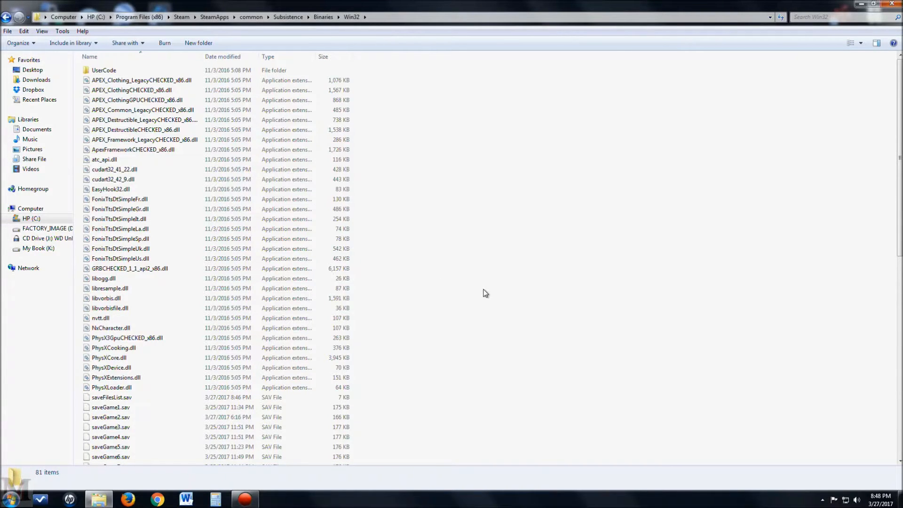
# Browse into Subsistence\Binaries\Win32 and select saveGame16.sav.
pyautogui.scroll(-3)
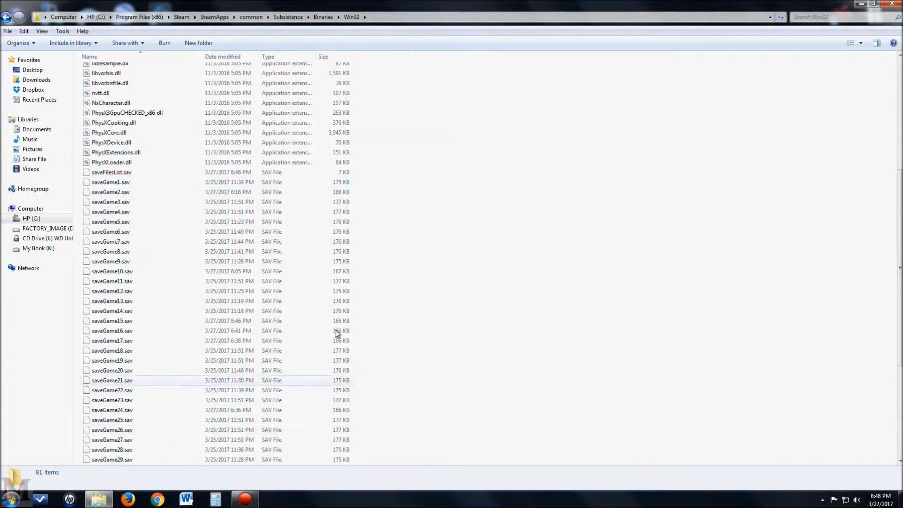
pyautogui.scroll(-3)
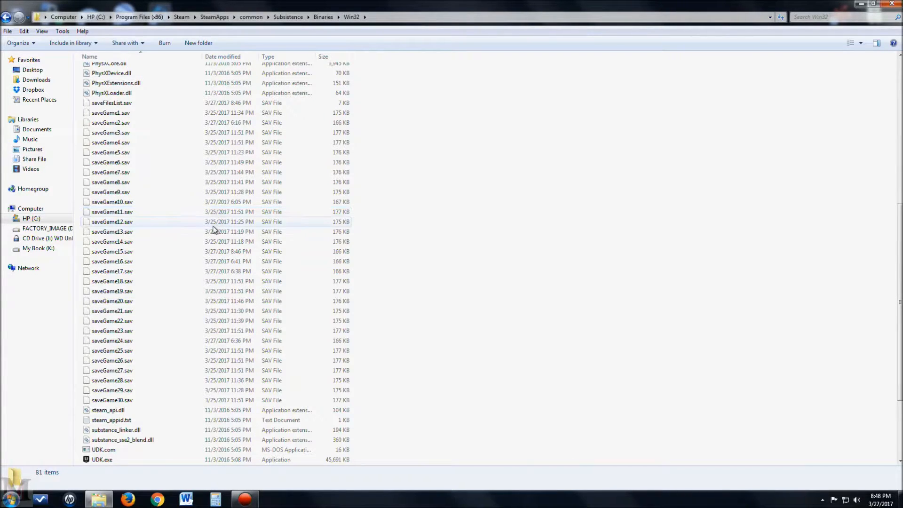
pyautogui.click(110, 102)
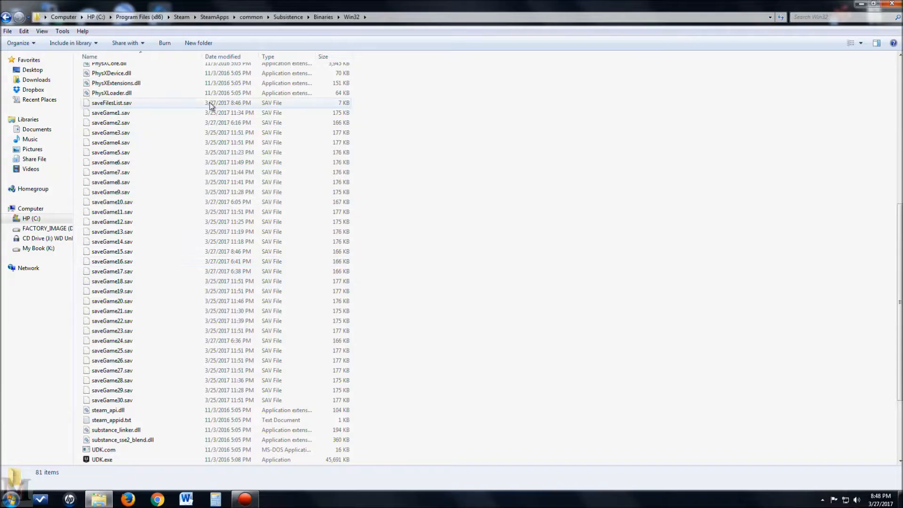
pyautogui.click(112, 399)
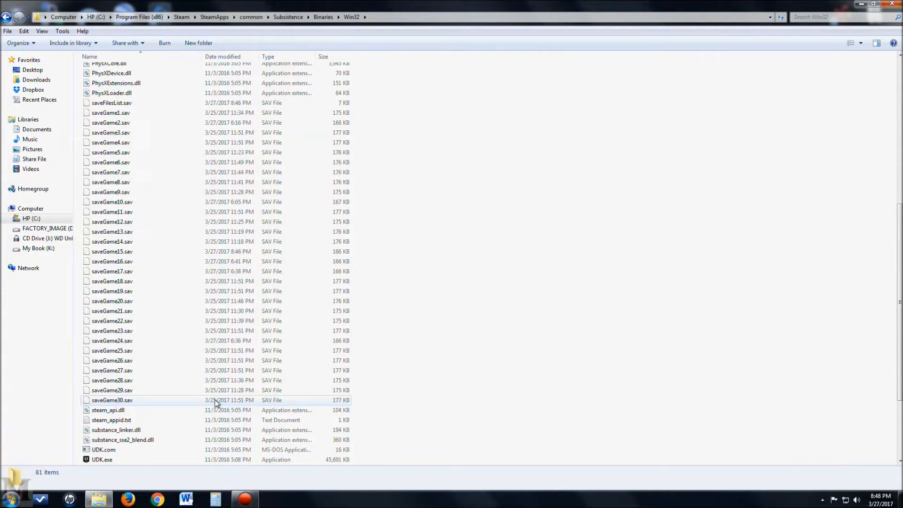
pyautogui.moveTo(128, 400)
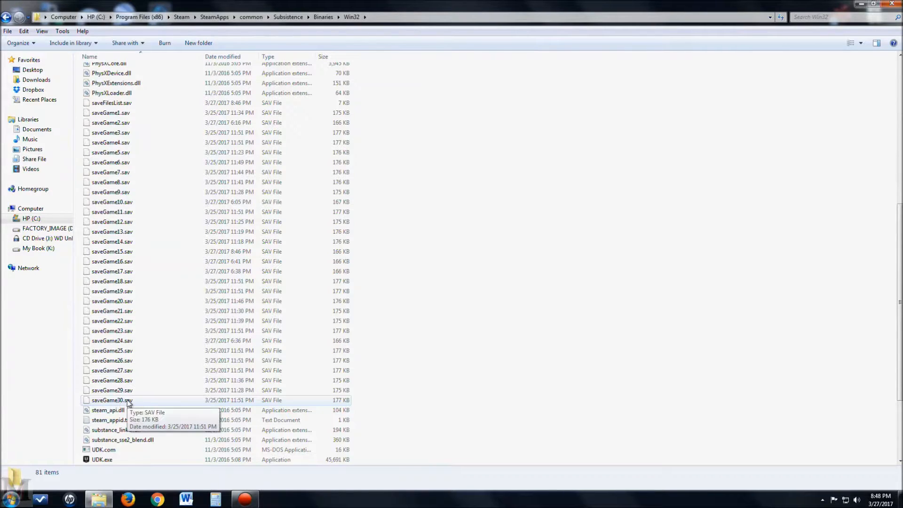
pyautogui.moveTo(244, 202)
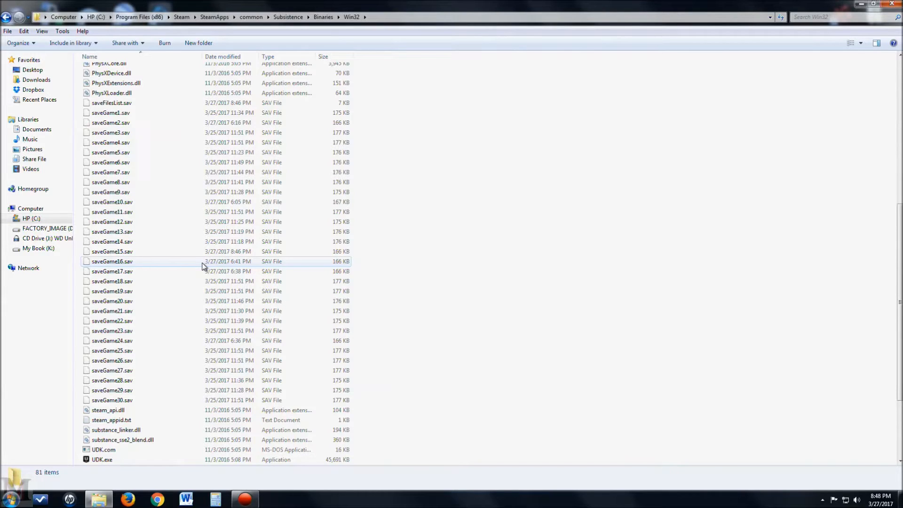
pyautogui.click(112, 261)
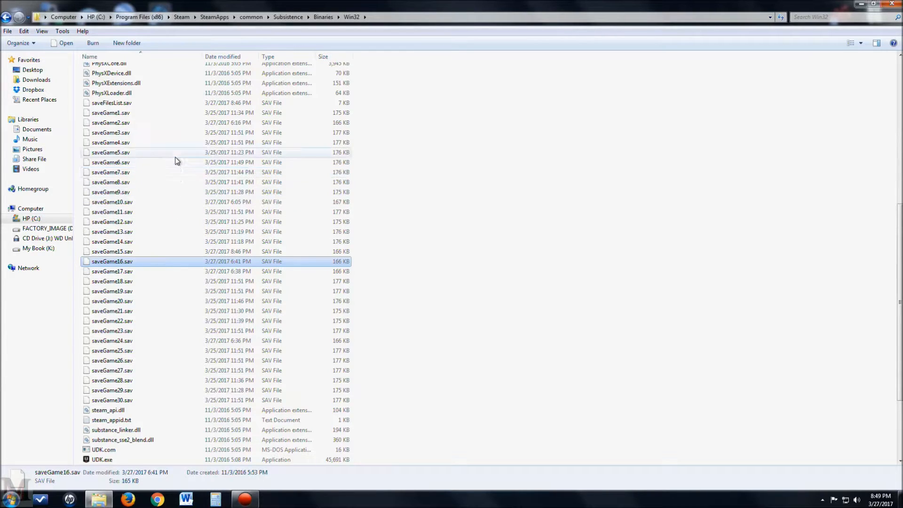
pyautogui.moveTo(142, 167)
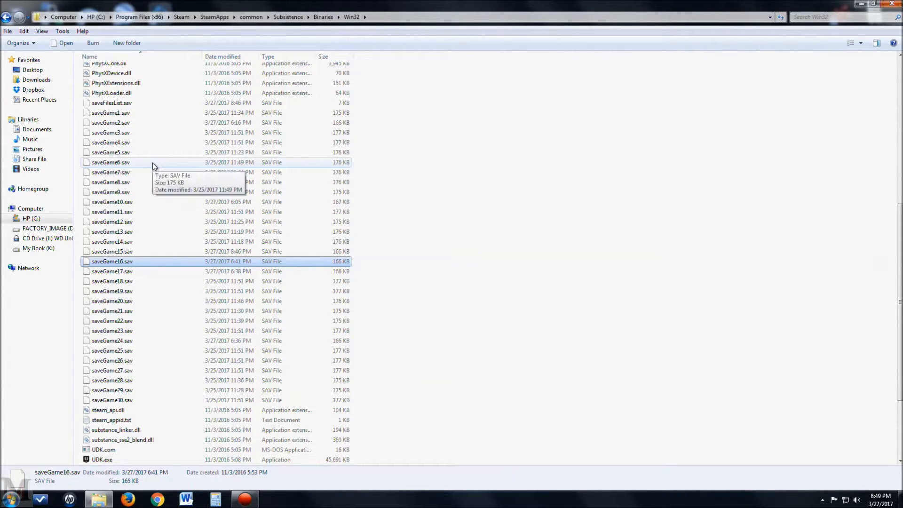
pyautogui.moveTo(126, 271)
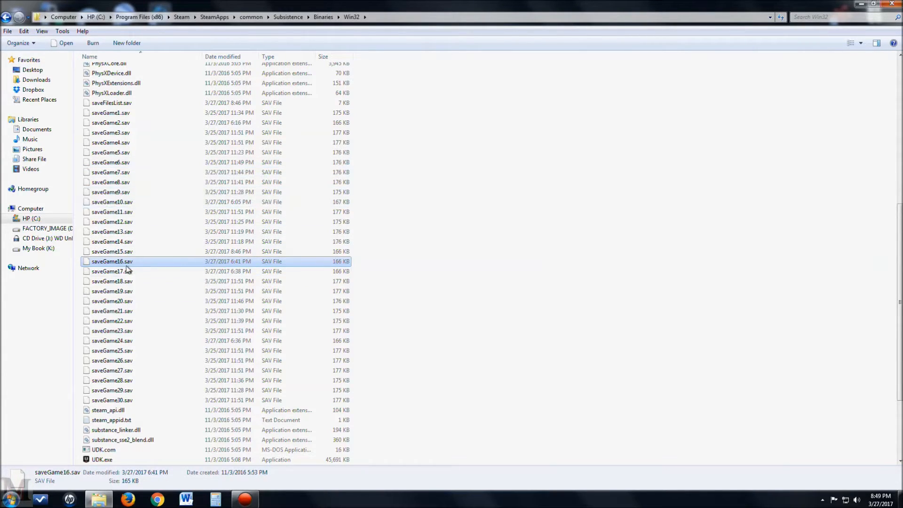
# Delete saveGame16.sav to the Recycle Bin, confirming with Yes.
pyautogui.rightClick(112, 261)
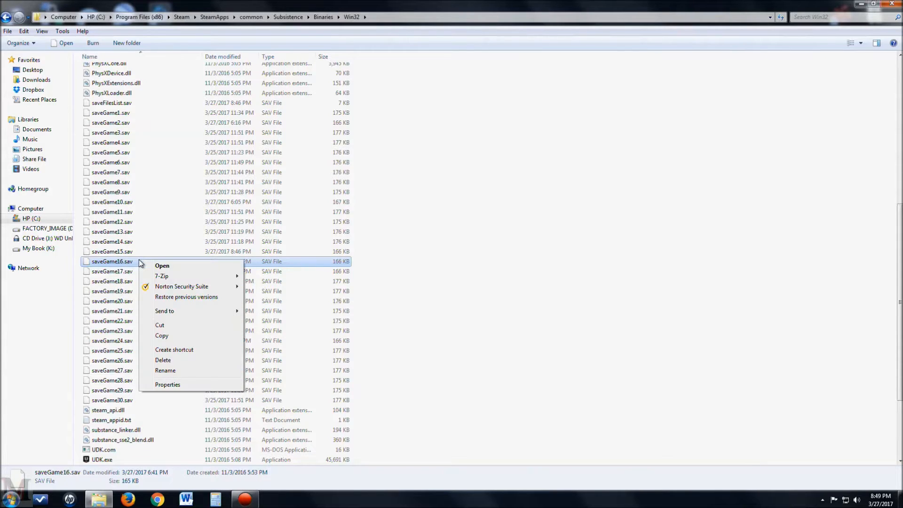
pyautogui.moveTo(177, 326)
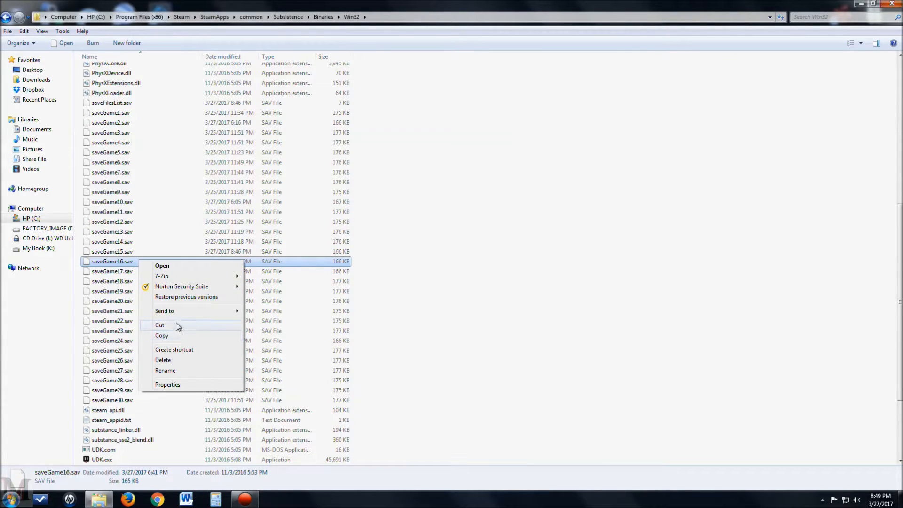
pyautogui.moveTo(180, 328)
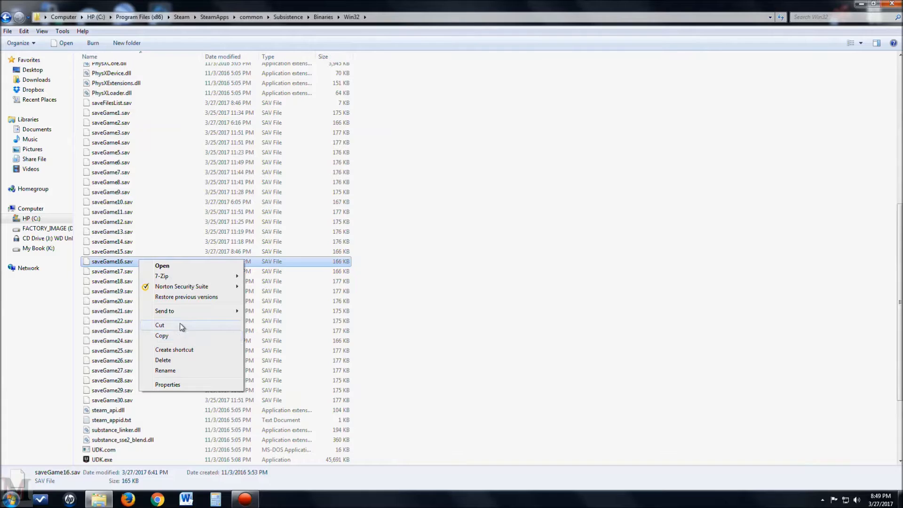
pyautogui.click(165, 370)
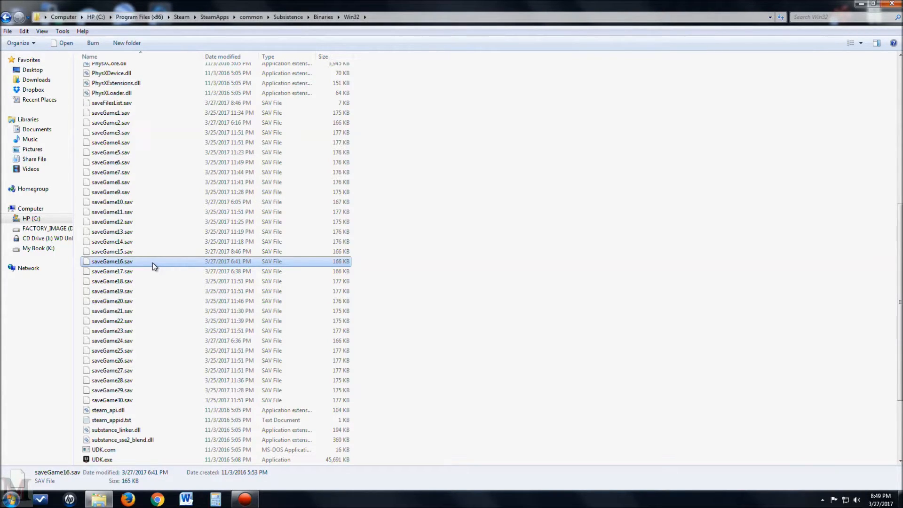
pyautogui.moveTo(144, 265)
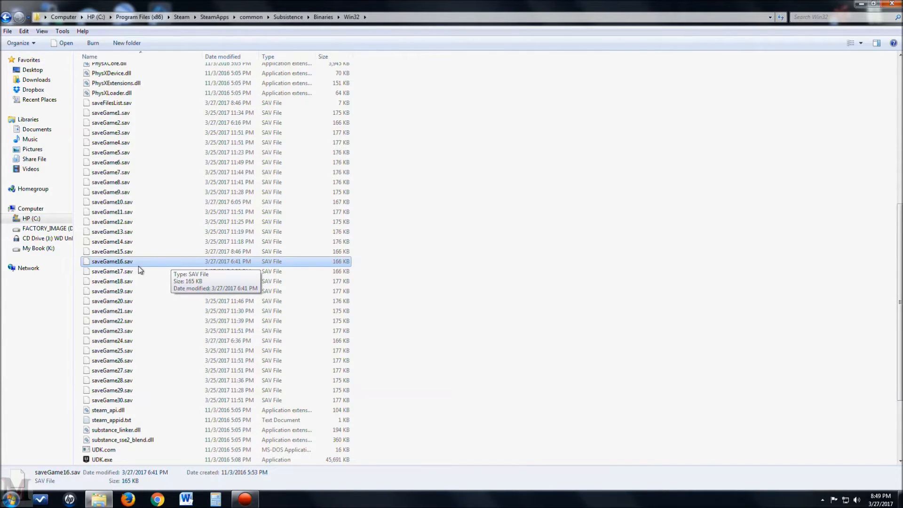
pyautogui.rightClick(112, 261)
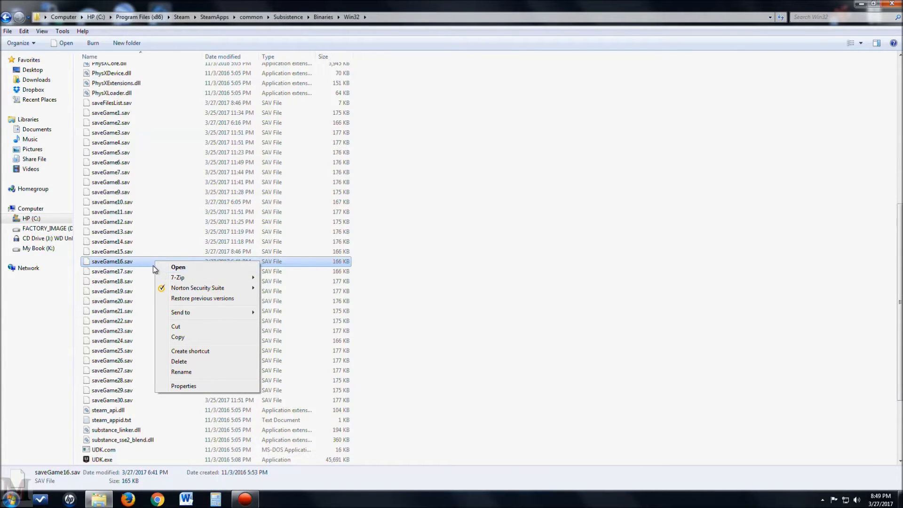
pyautogui.moveTo(190, 361)
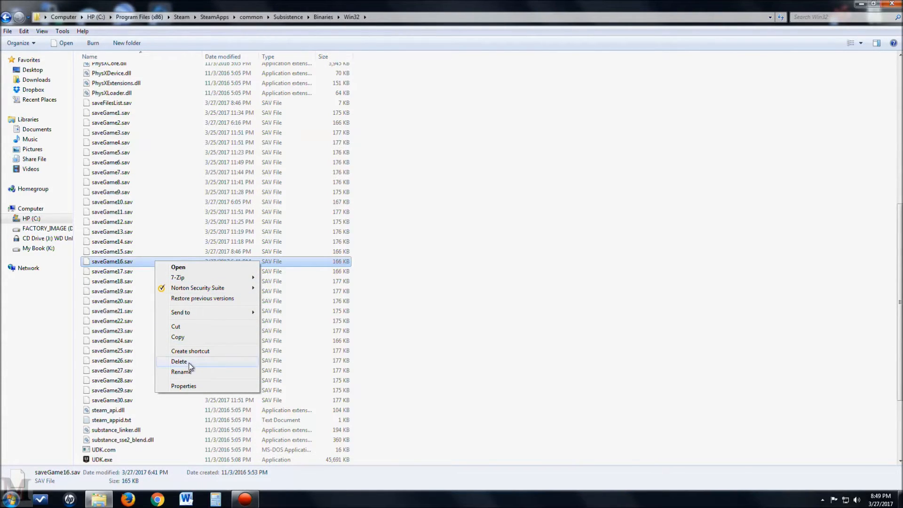
pyautogui.click(179, 361)
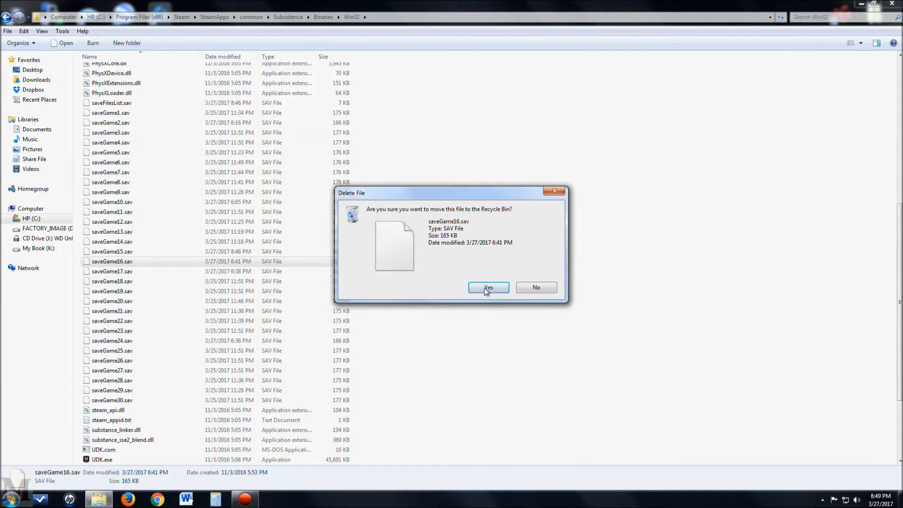
pyautogui.click(487, 287)
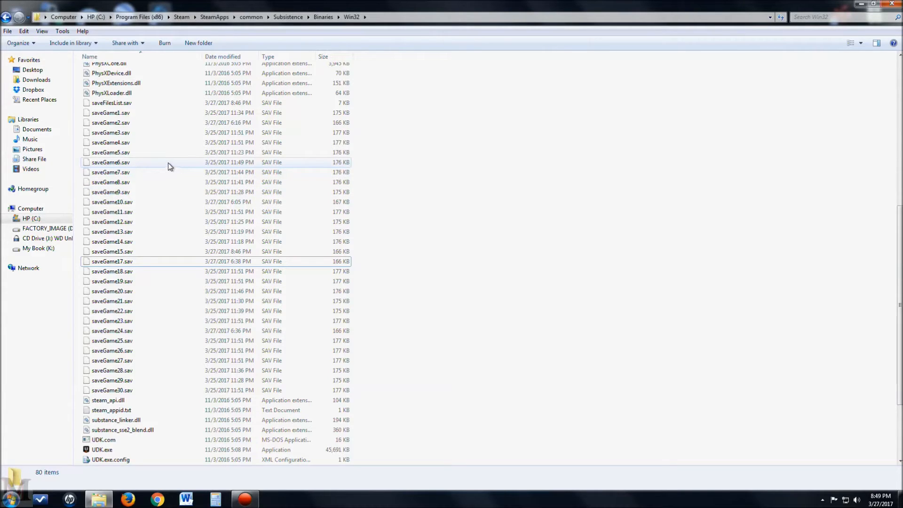
# Start renaming saveGame6.sav from its right-click menu.
pyautogui.rightClick(111, 162)
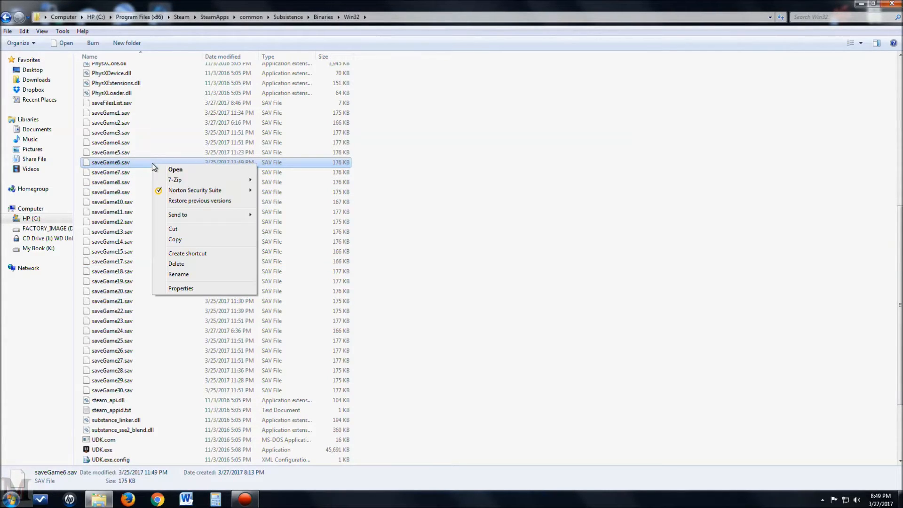
pyautogui.click(178, 274)
pyautogui.write('1')
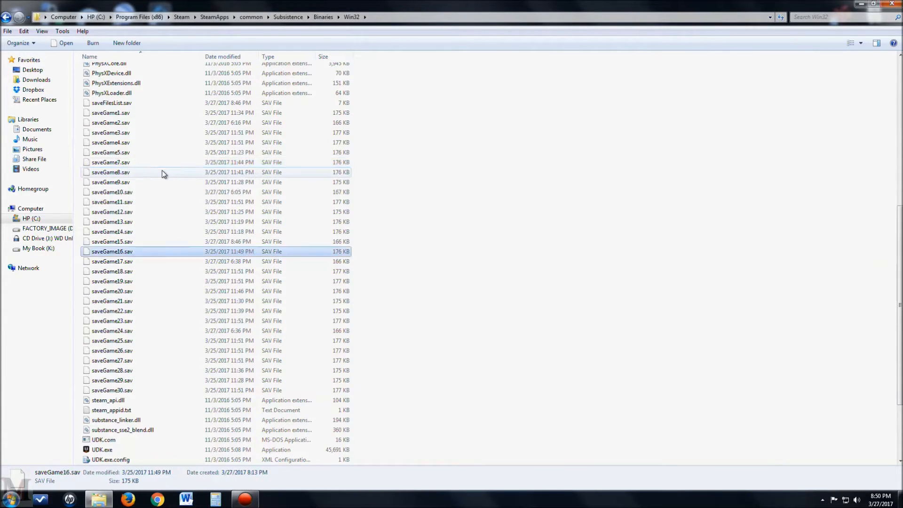
pyautogui.moveTo(164, 221)
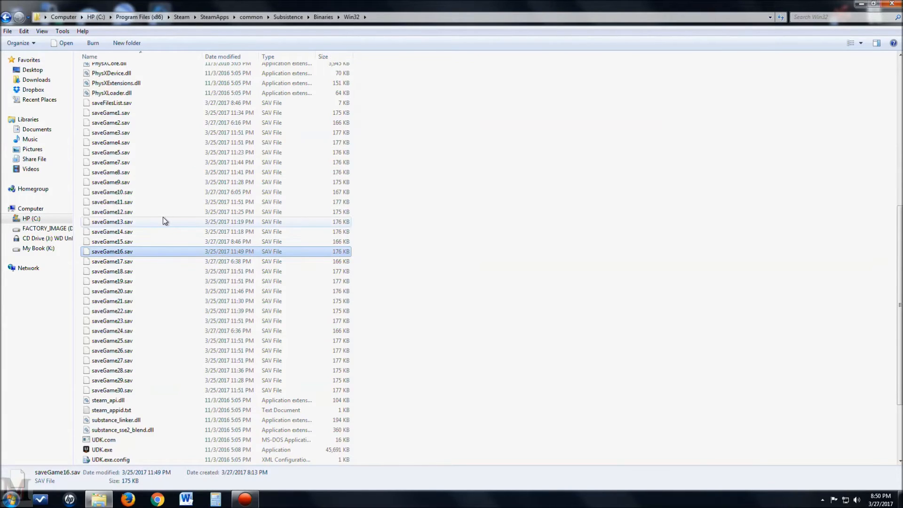
pyautogui.moveTo(163, 222)
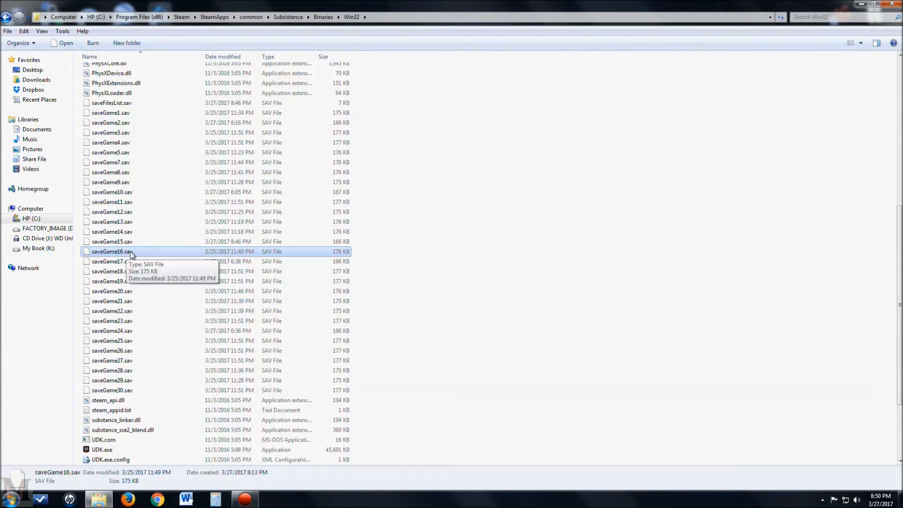
pyautogui.moveTo(161, 252)
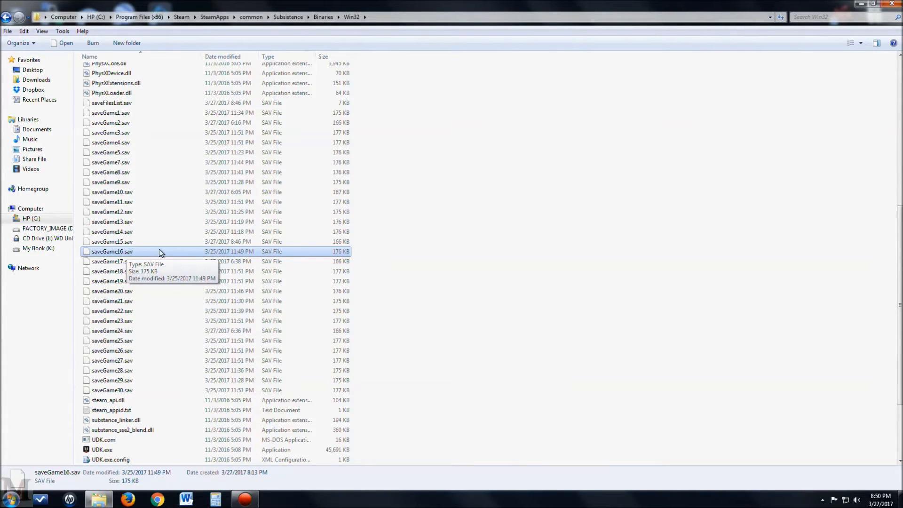
pyautogui.moveTo(159, 201)
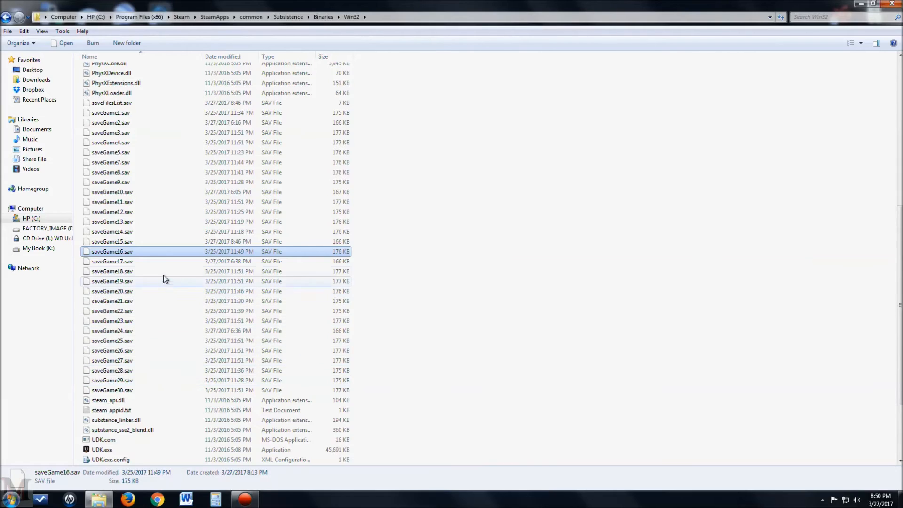
pyautogui.moveTo(164, 255)
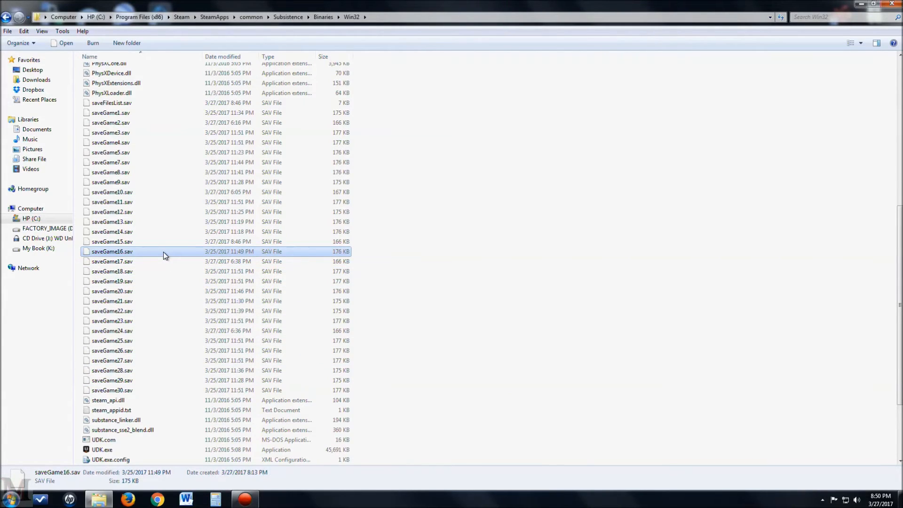